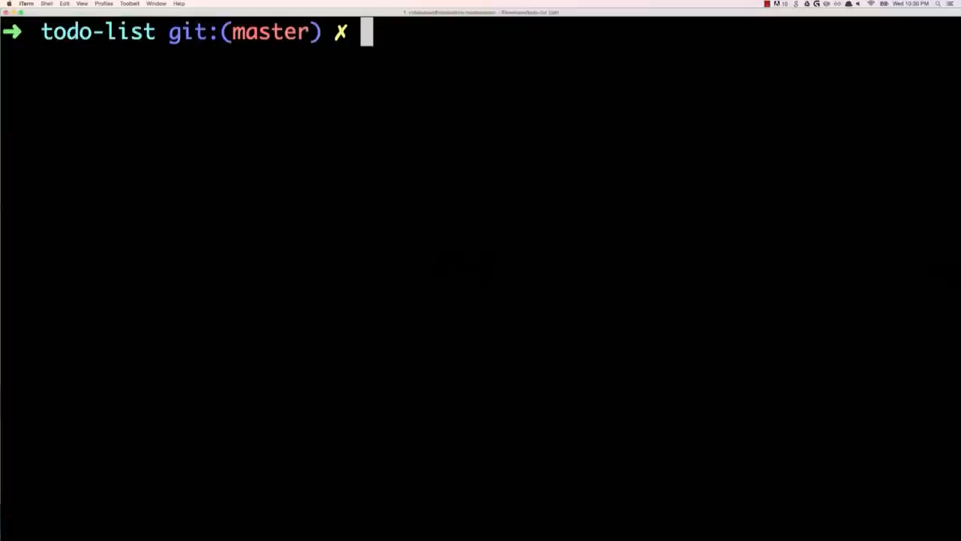
- Initialize the todo-list project with firebase init as app polymer-todo, serving the dist directory
{"action": "type", "text": "firebase init"}
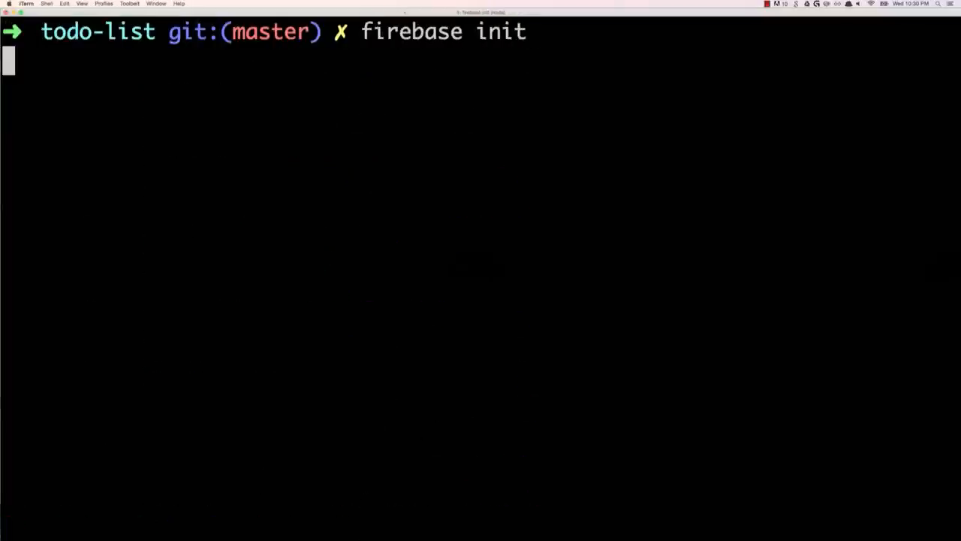
{"action": "key", "text": "Return"}
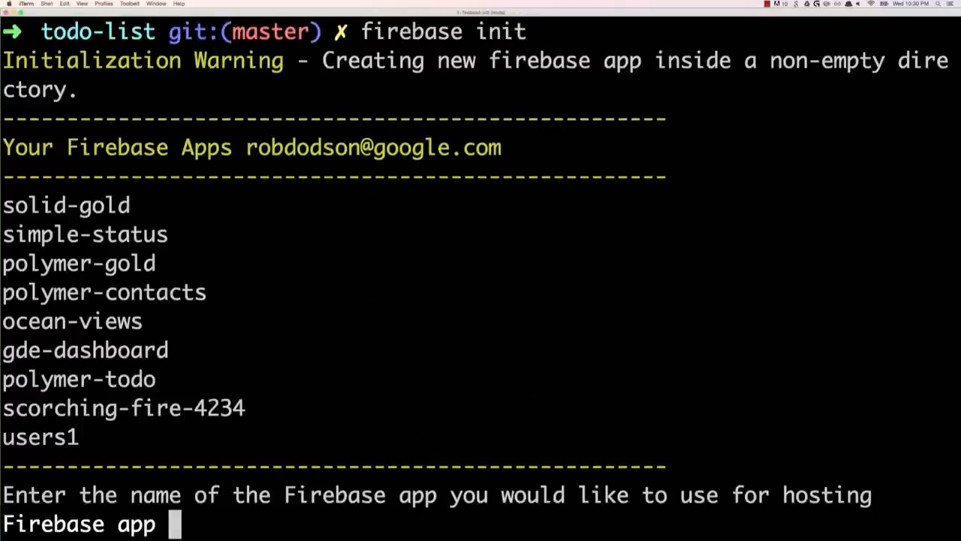
{"action": "type", "text": "polymer-todo"}
{"action": "type", "text": "dist"}
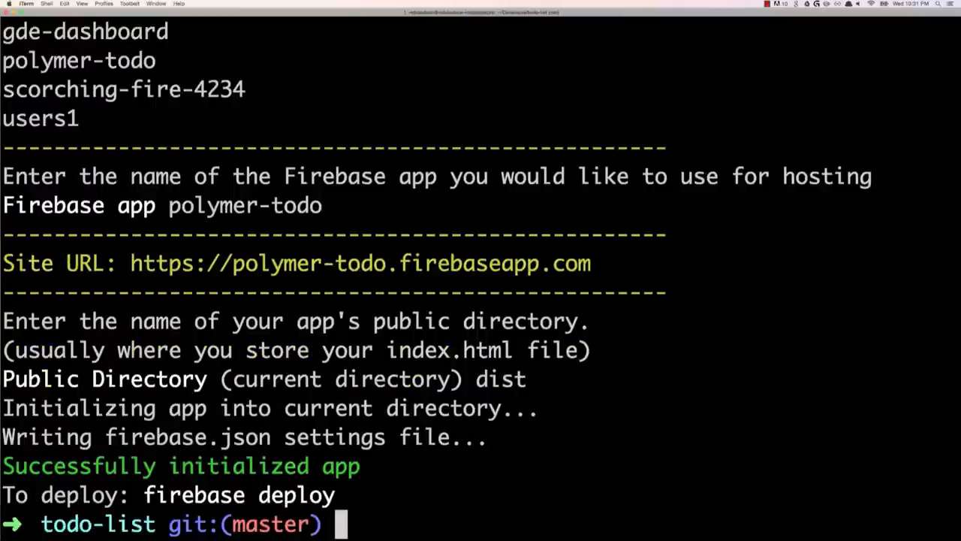
{"action": "type", "text": "firebase deploy"}
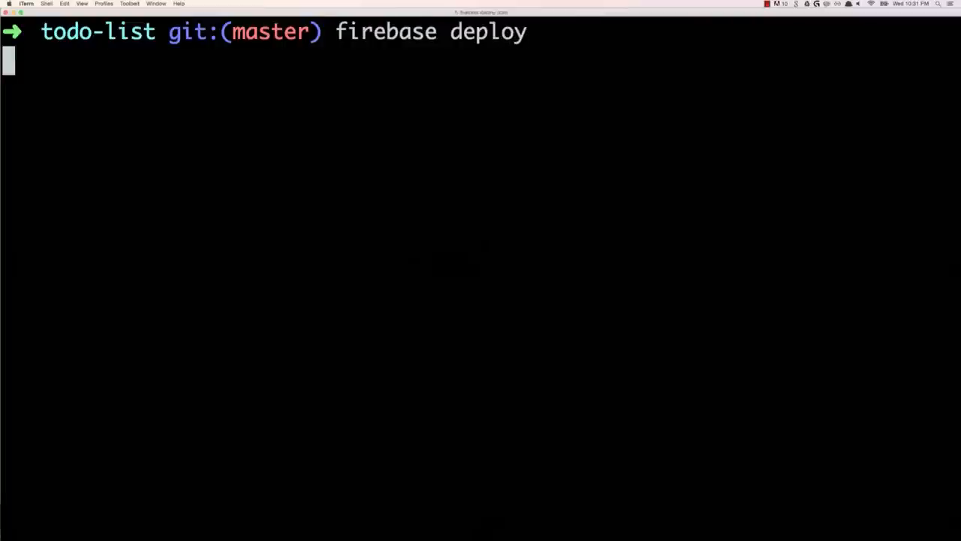
- Deploy the app with firebase deploy, then launch the live polymer-todo site via firebase open
{"action": "key", "text": "Return"}
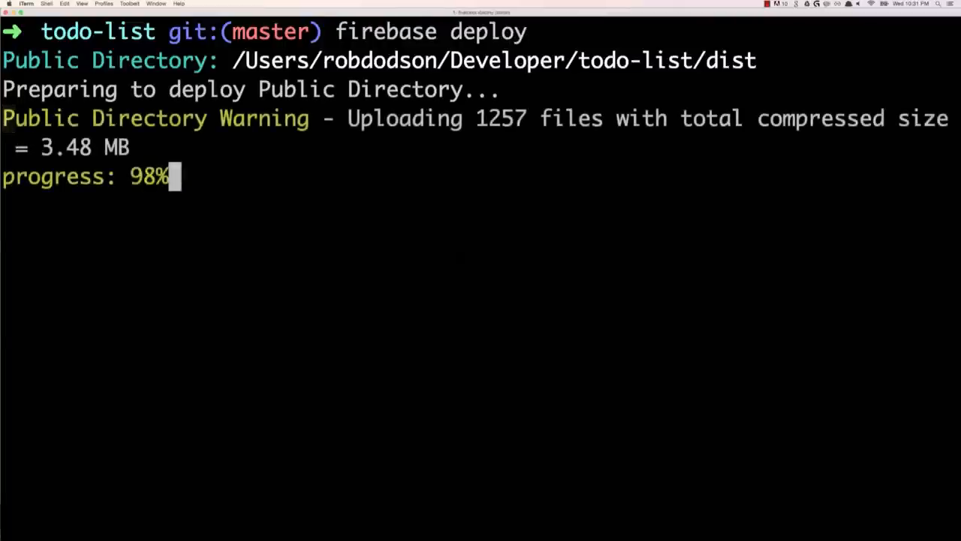
{"action": "type", "text": "firebase open"}
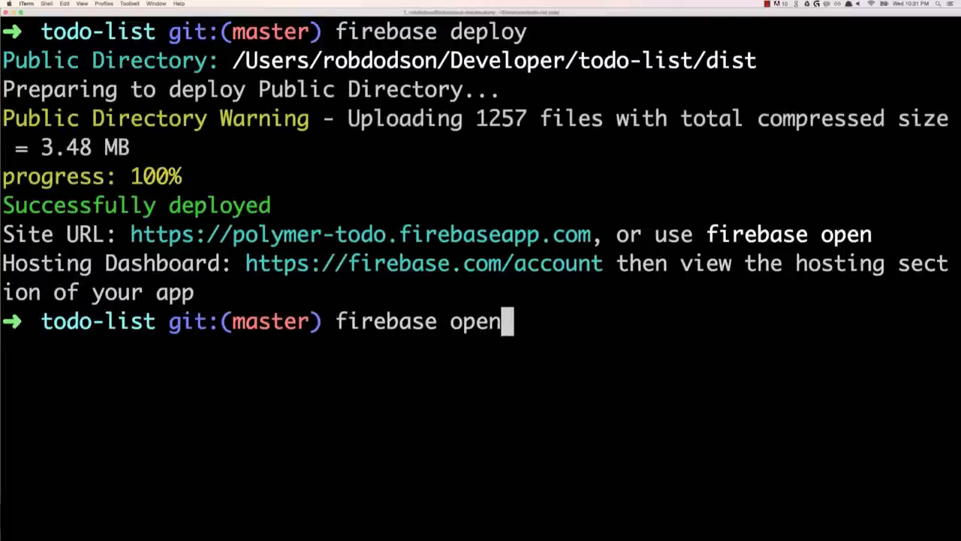
{"action": "key", "text": "Return"}
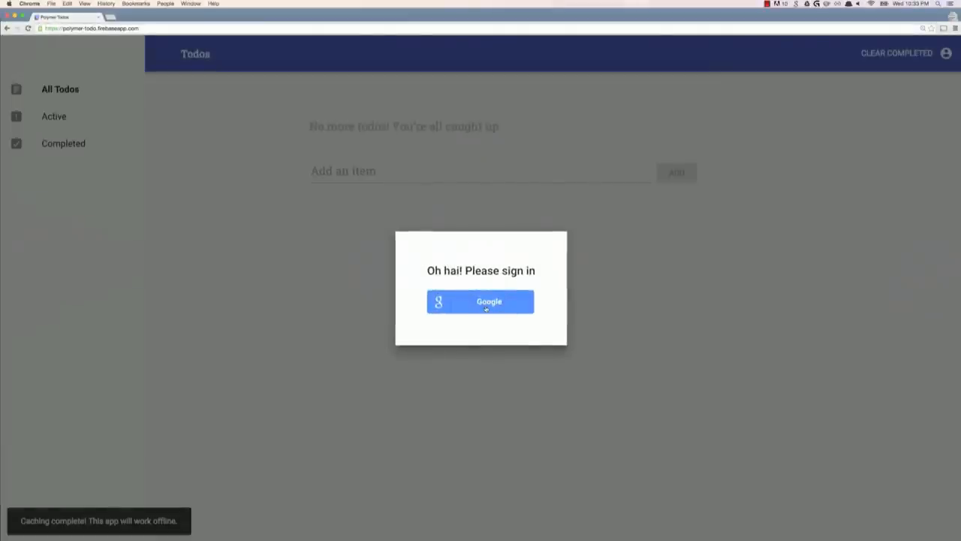
- Sign in to the Polymer Todos site using the suggested Google account and its password
{"action": "left_click", "coordinate": [481, 301]}
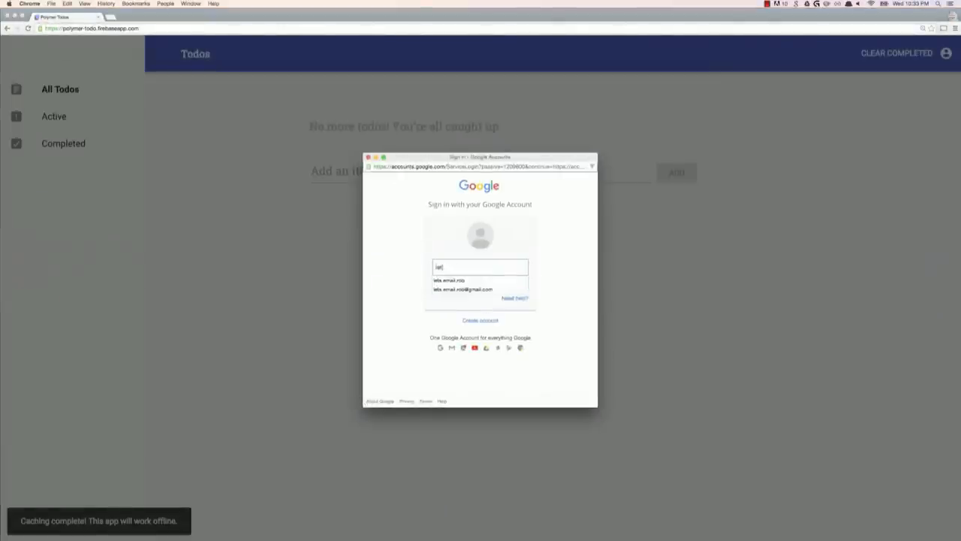
{"action": "left_click", "coordinate": [462, 289]}
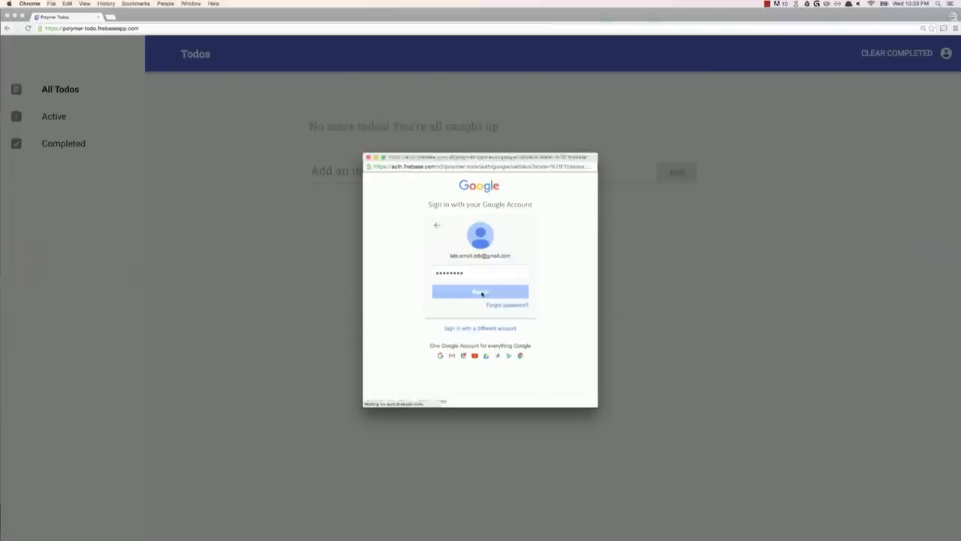
{"action": "left_click", "coordinate": [480, 291]}
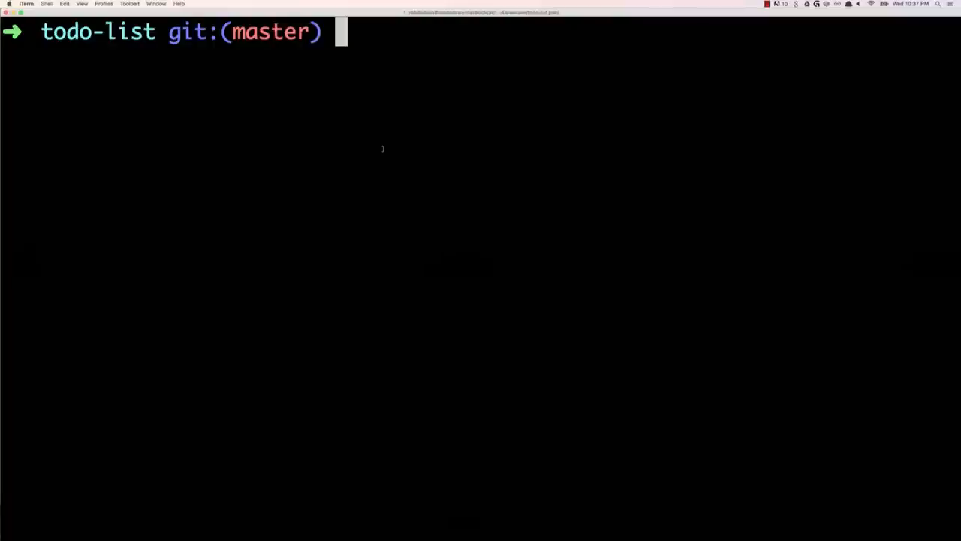
- Roll polymer-todo back to deploy #26 (Sep 9th, 10:31pm) from the Hosting history list
{"action": "type", "text": "firebase depl"}
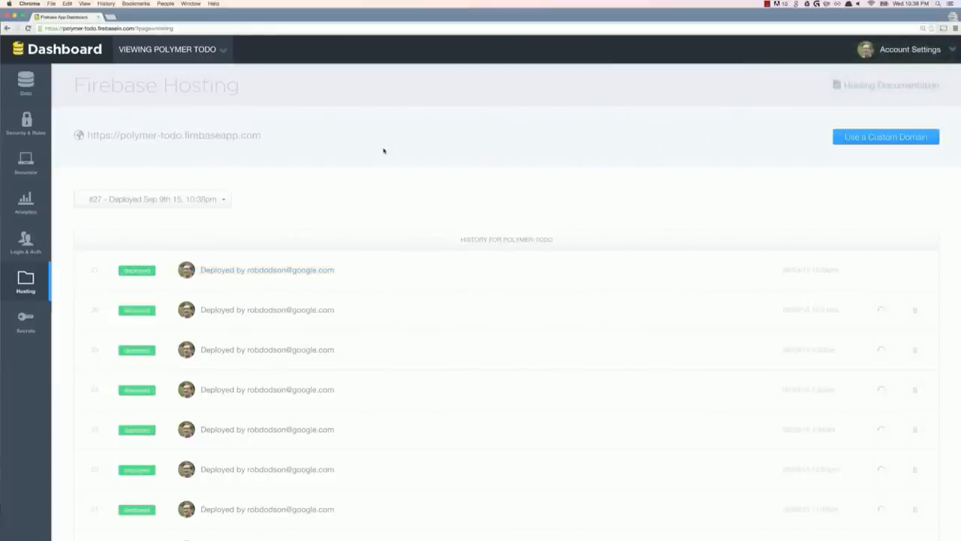
{"action": "mouse_move", "coordinate": [881, 309]}
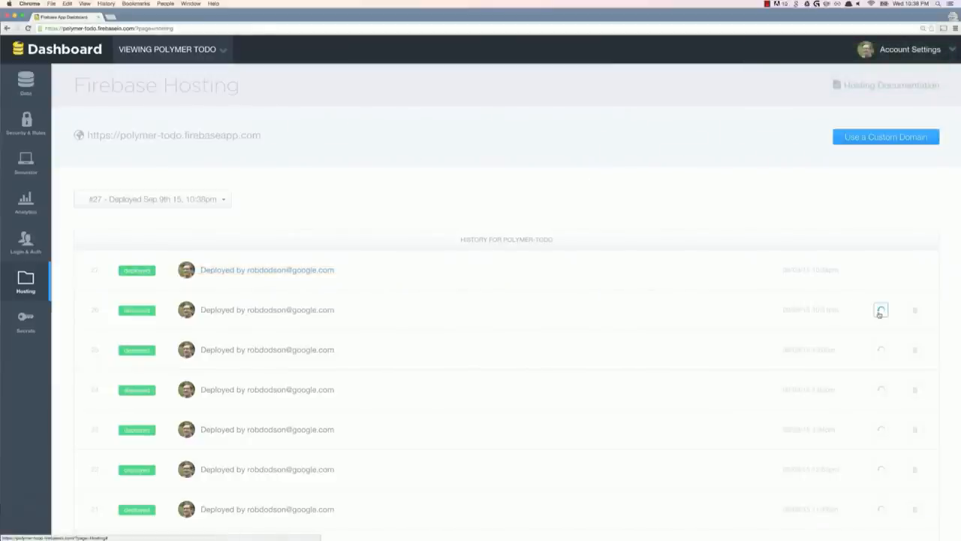
{"action": "left_click", "coordinate": [881, 309]}
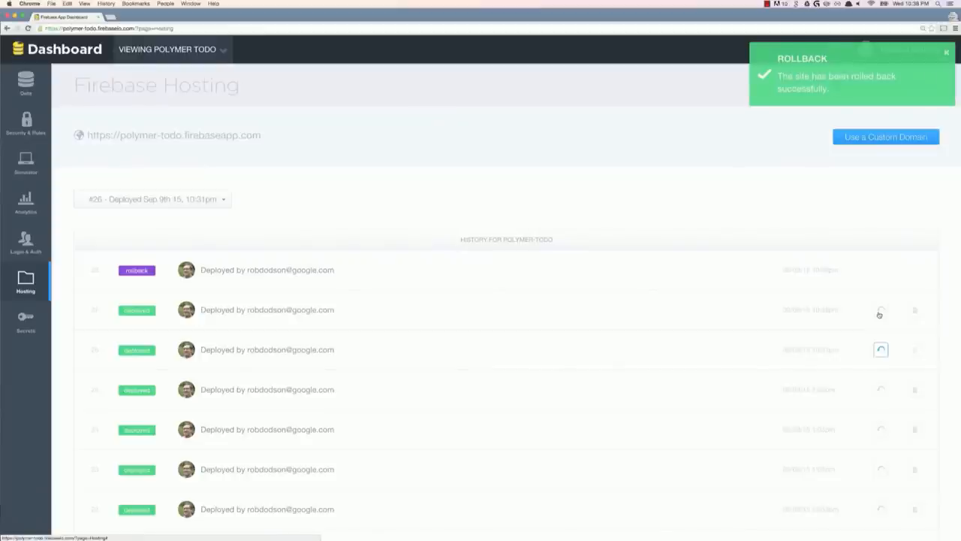